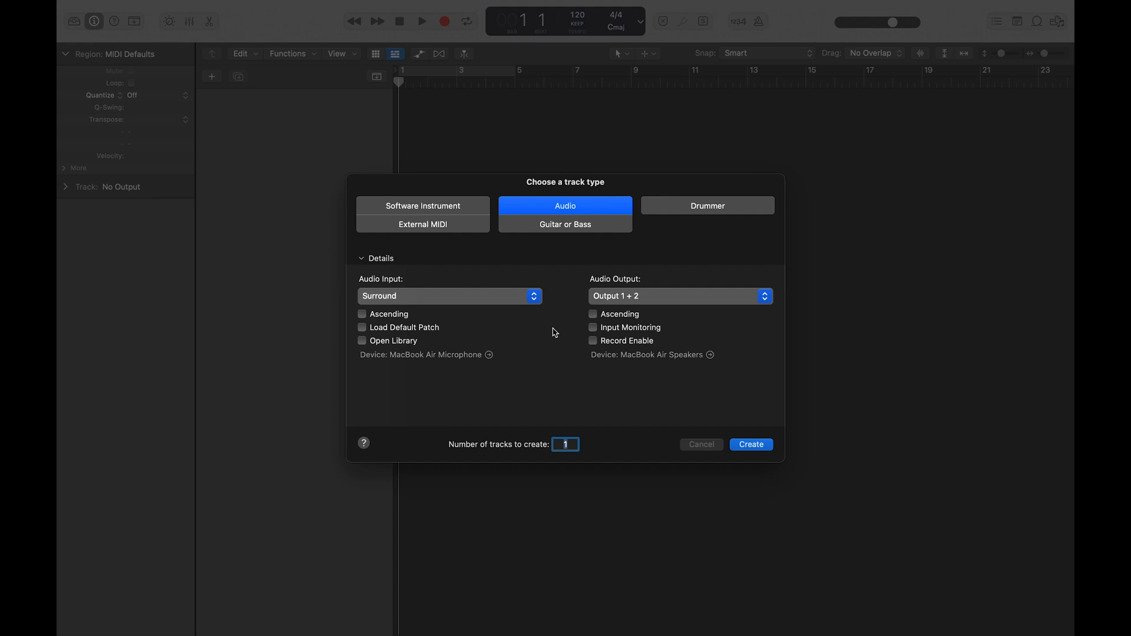
mouse_move(97, 5)
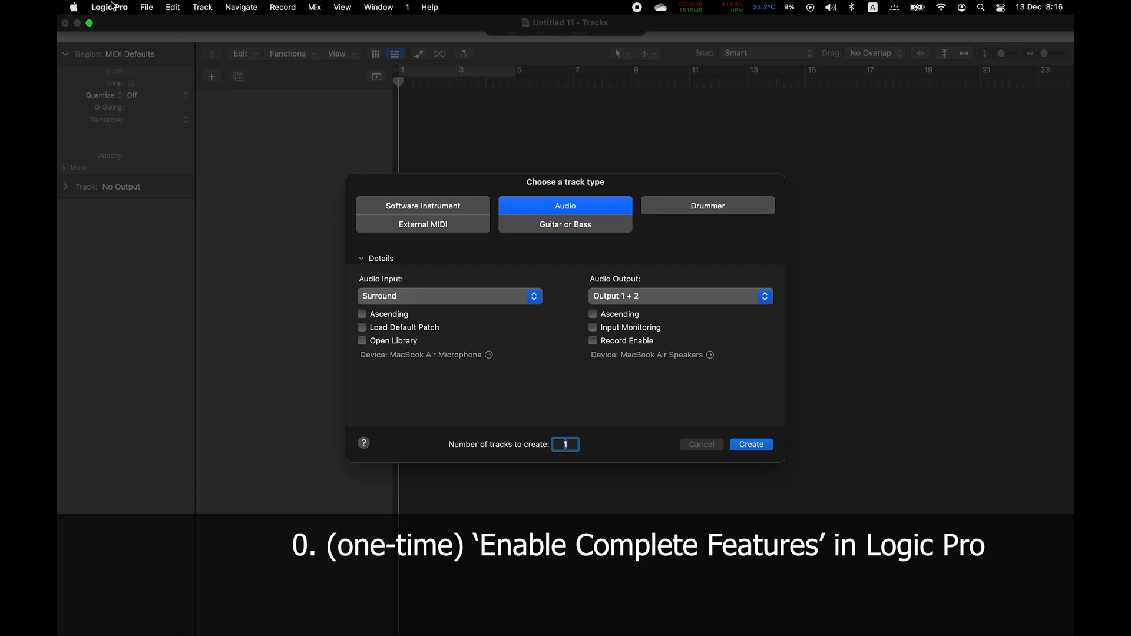
Visit the General preferences, then add a new audio track, Audio 1, below Inst 1
click(109, 7)
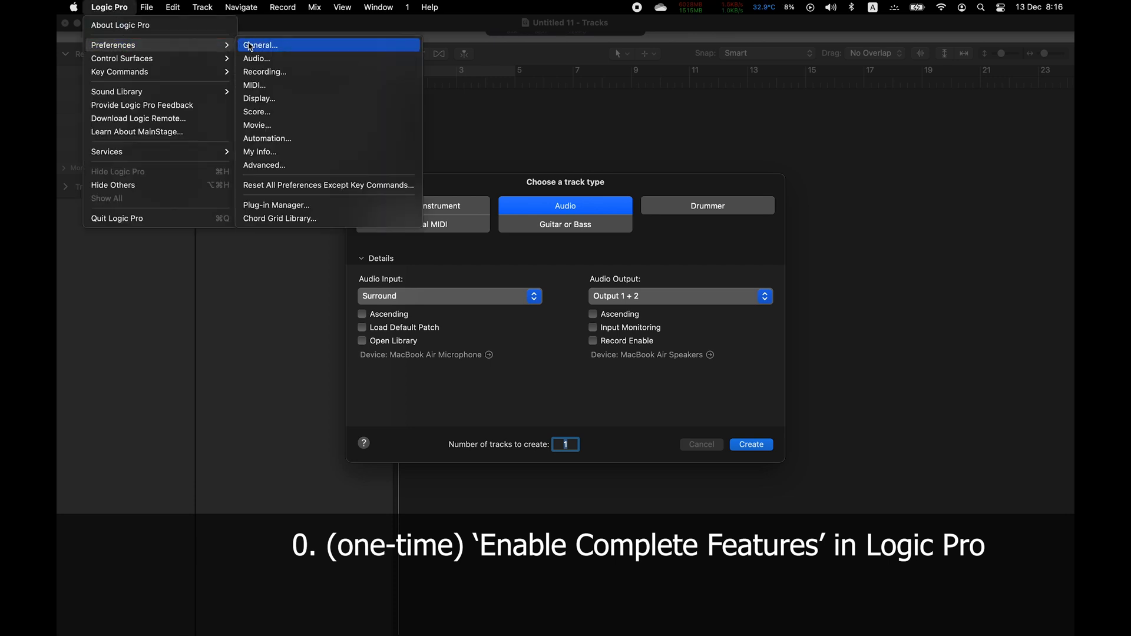
click(262, 45)
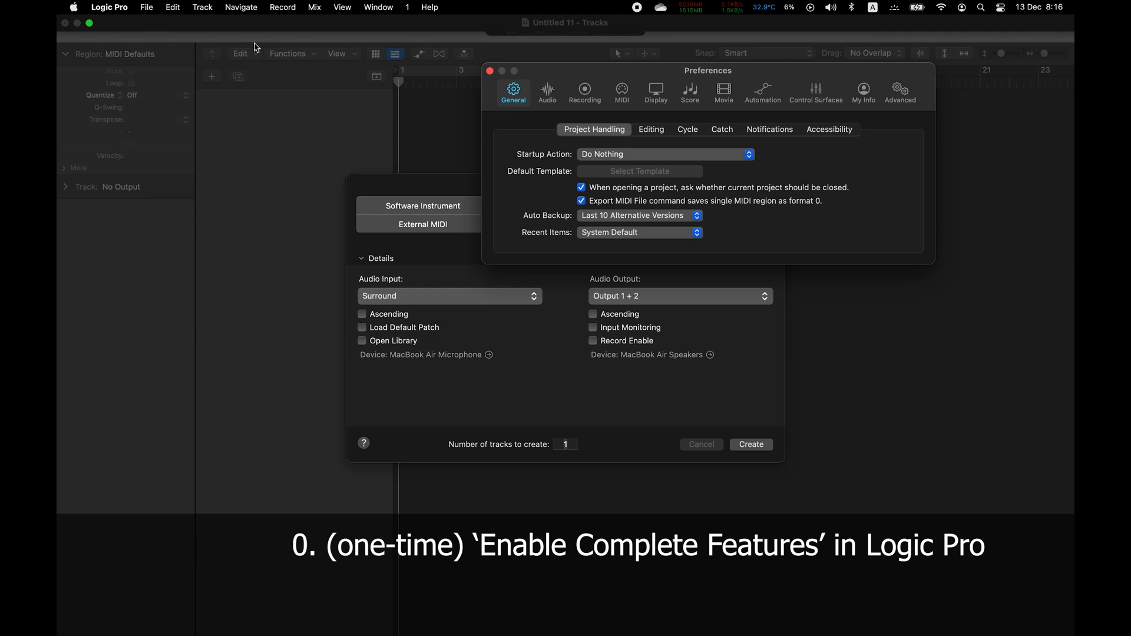
click(900, 92)
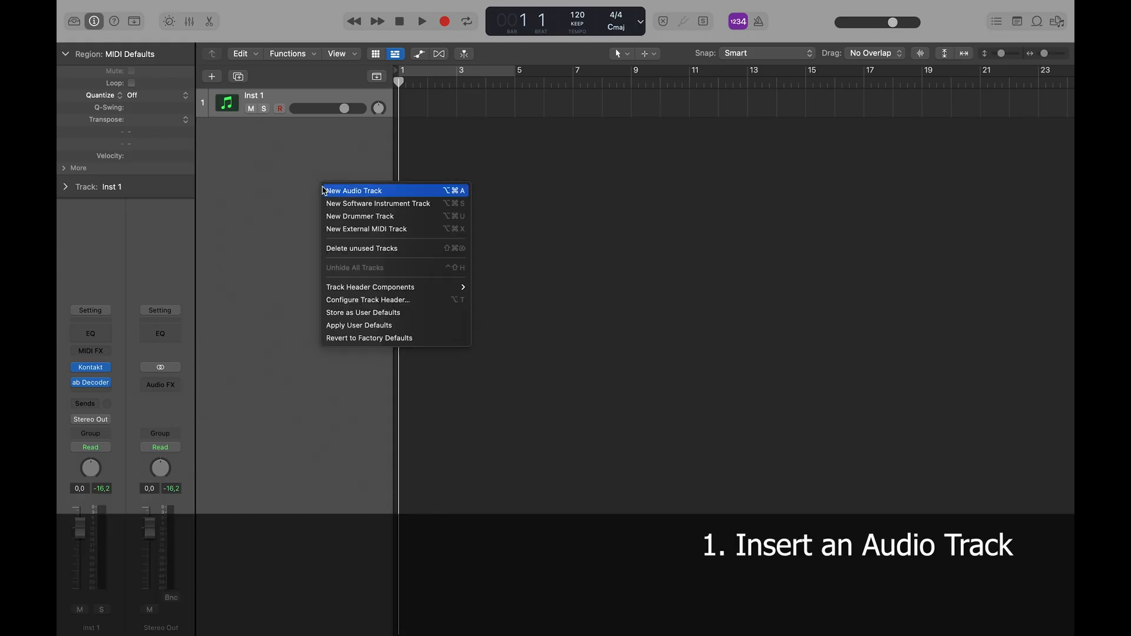
click(353, 191)
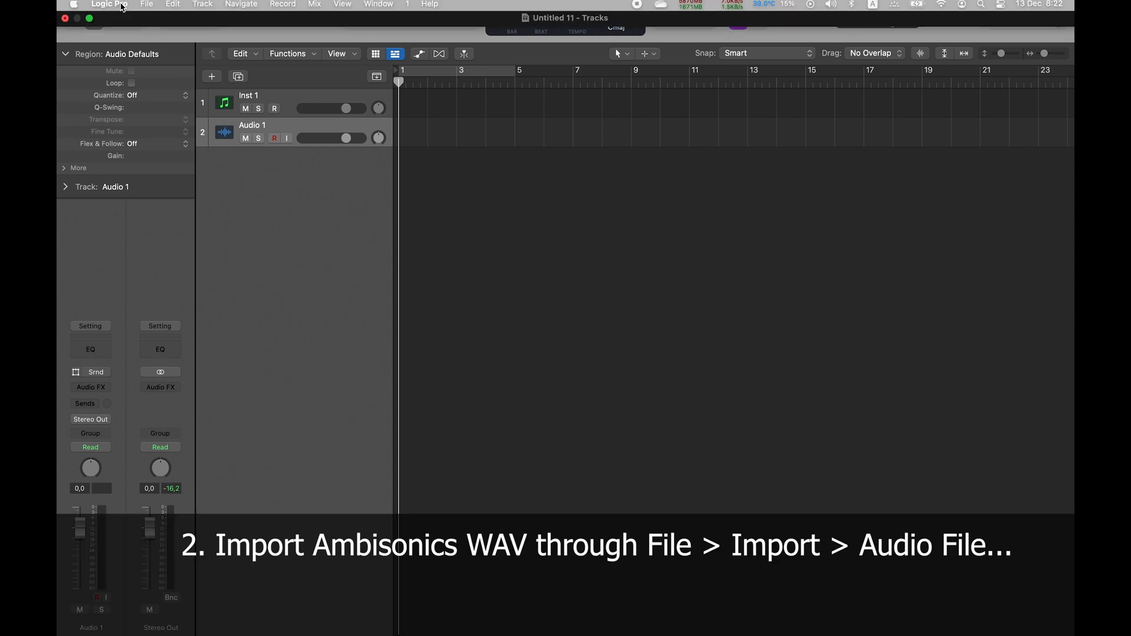
Import Ambix.wav via File > Import > Audio File onto the Audio 1 track
click(147, 7)
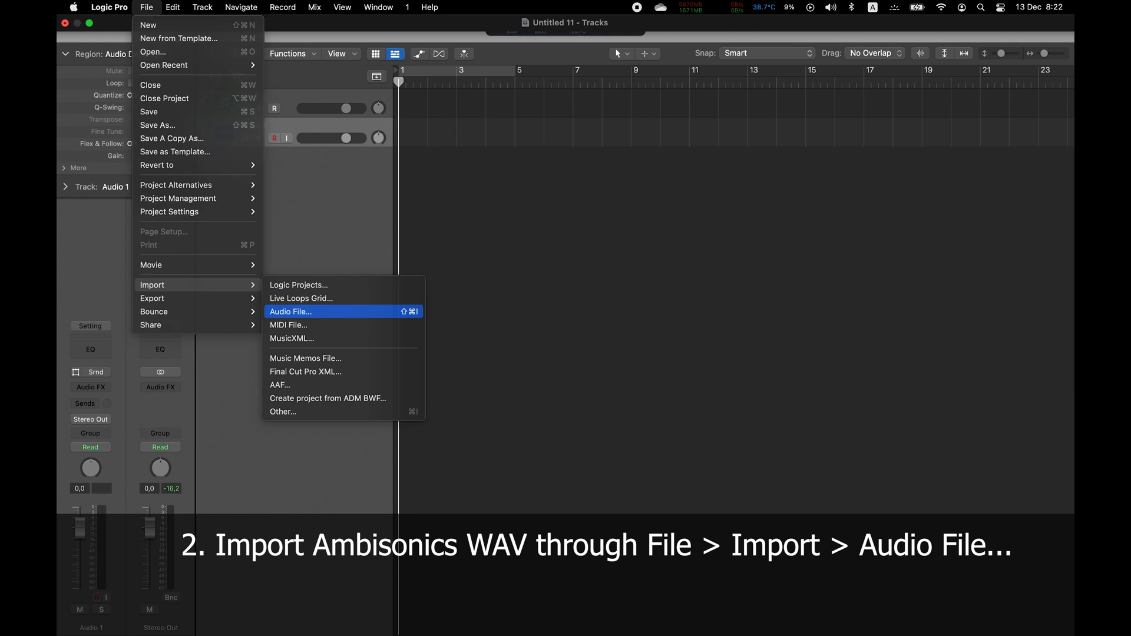
click(291, 312)
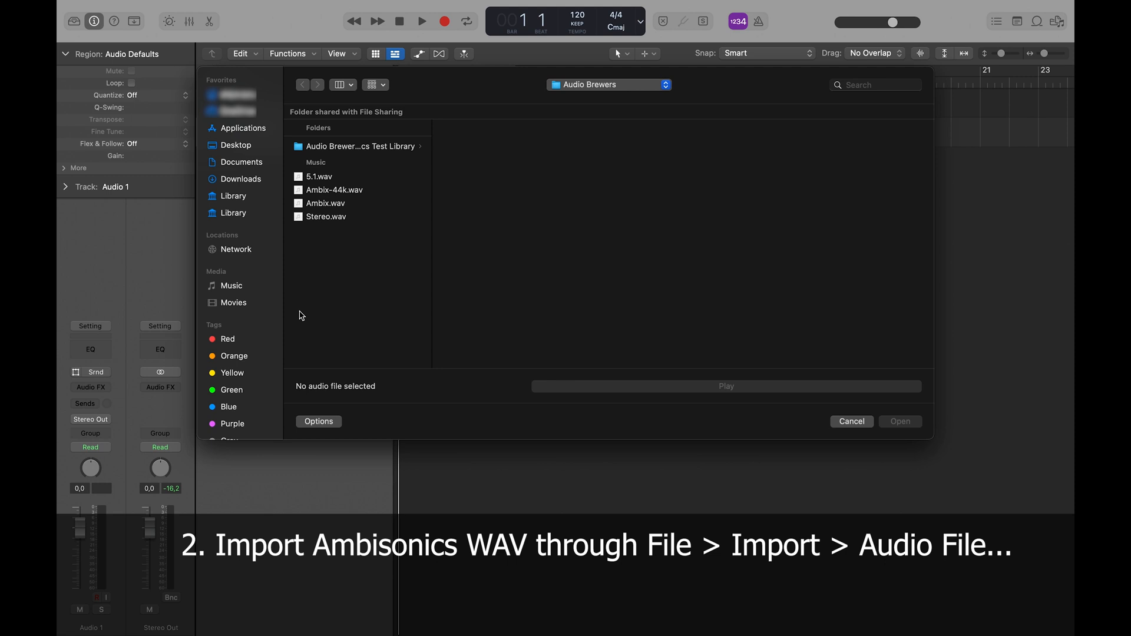
click(325, 203)
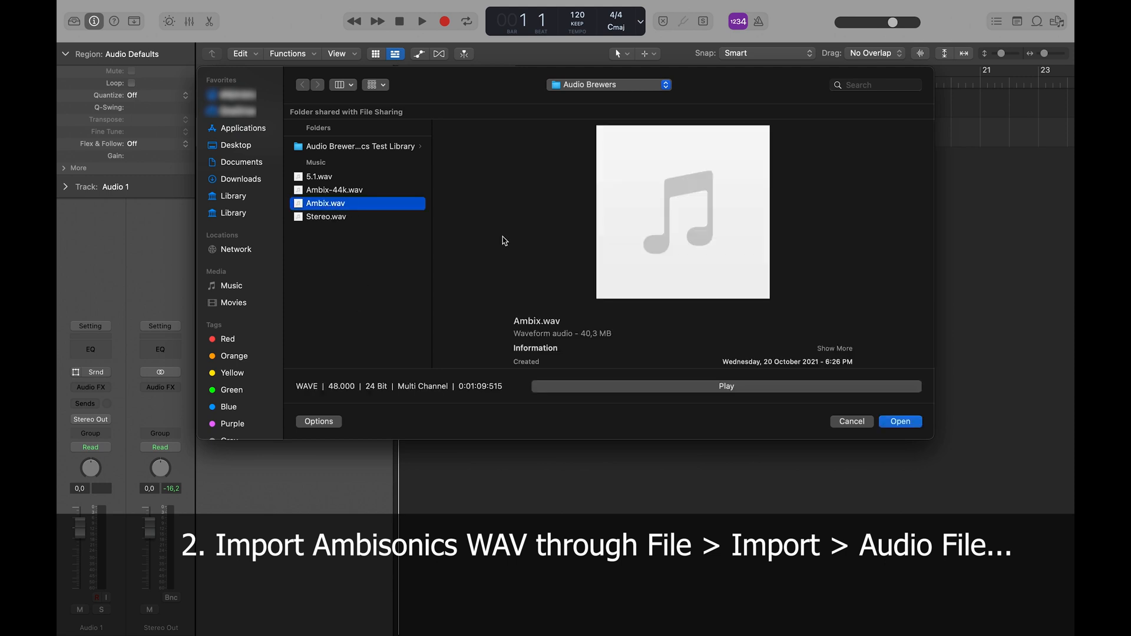
click(899, 422)
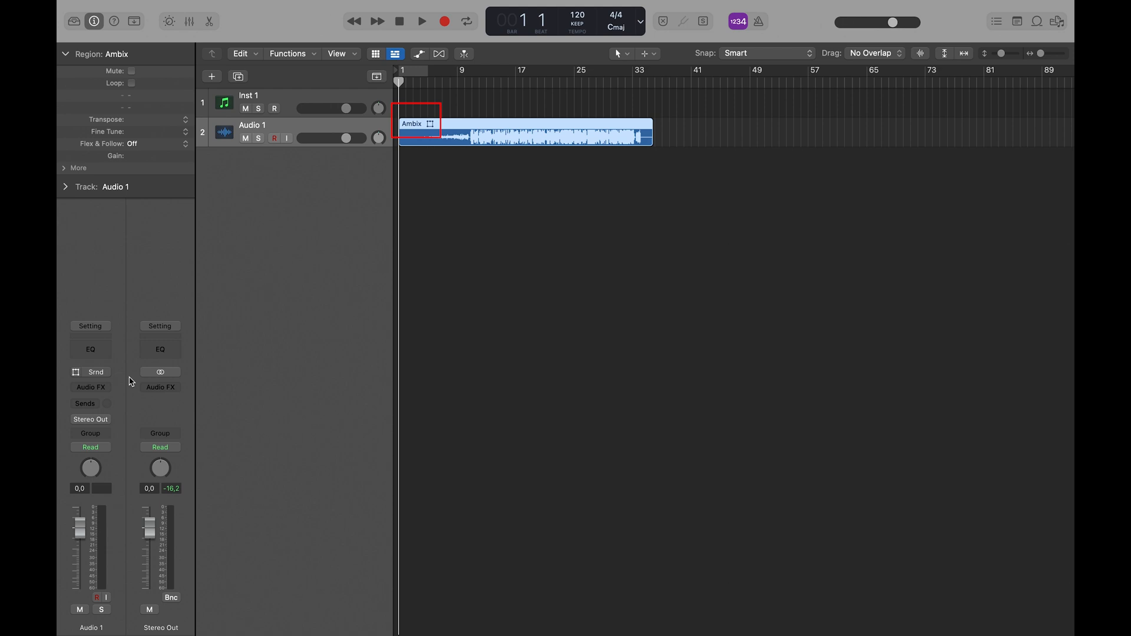
Insert ab Decoder Light (5.1) in the Audio FX slot of Audio 1
click(90, 386)
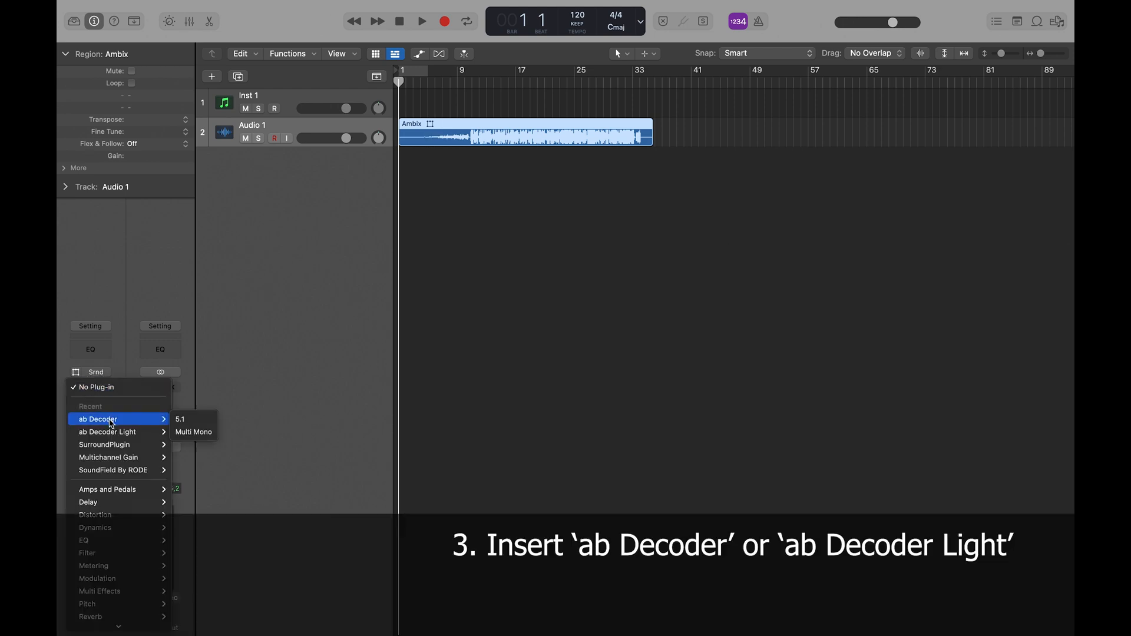
mouse_move(124, 420)
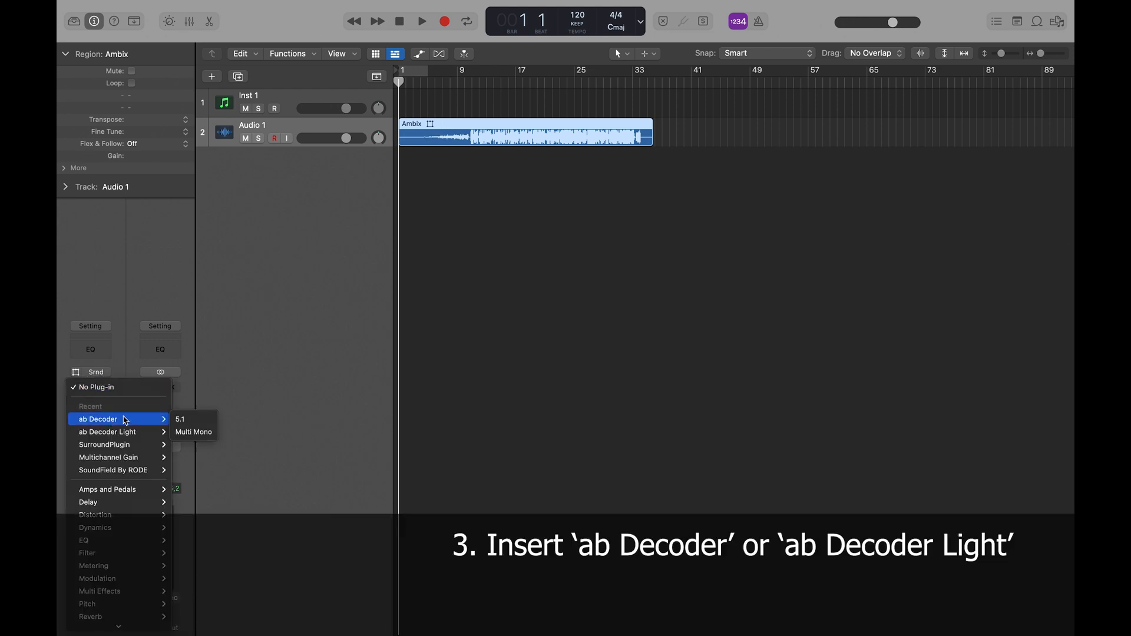
mouse_move(107, 431)
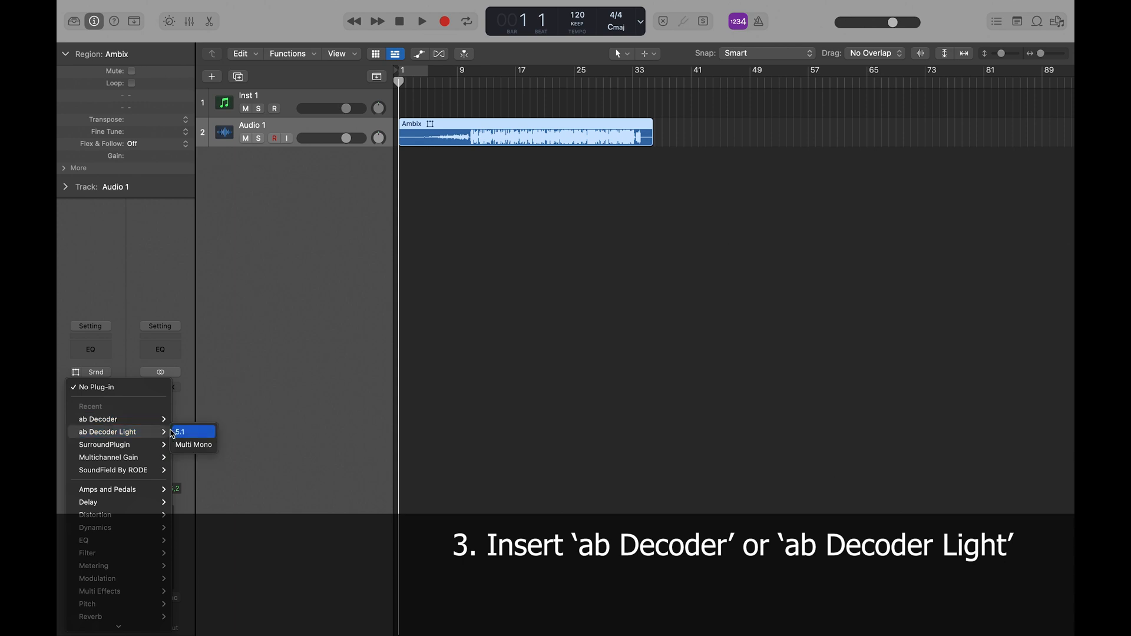
click(191, 431)
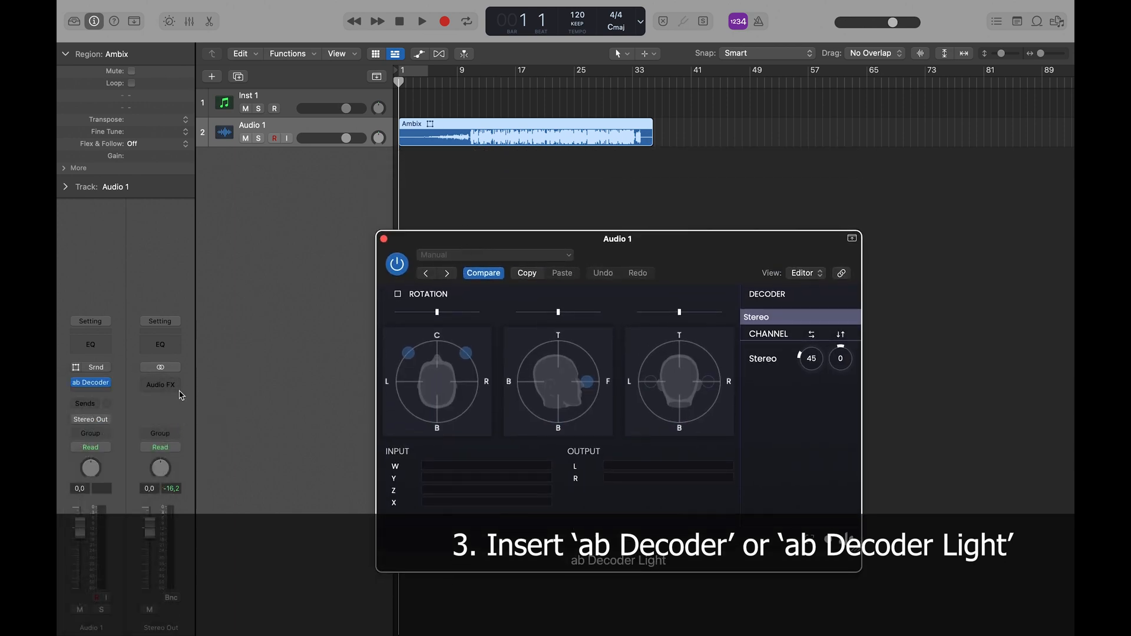
Keep Audio 1 routed to Stereo Output and start playback of the decoded recording
click(90, 419)
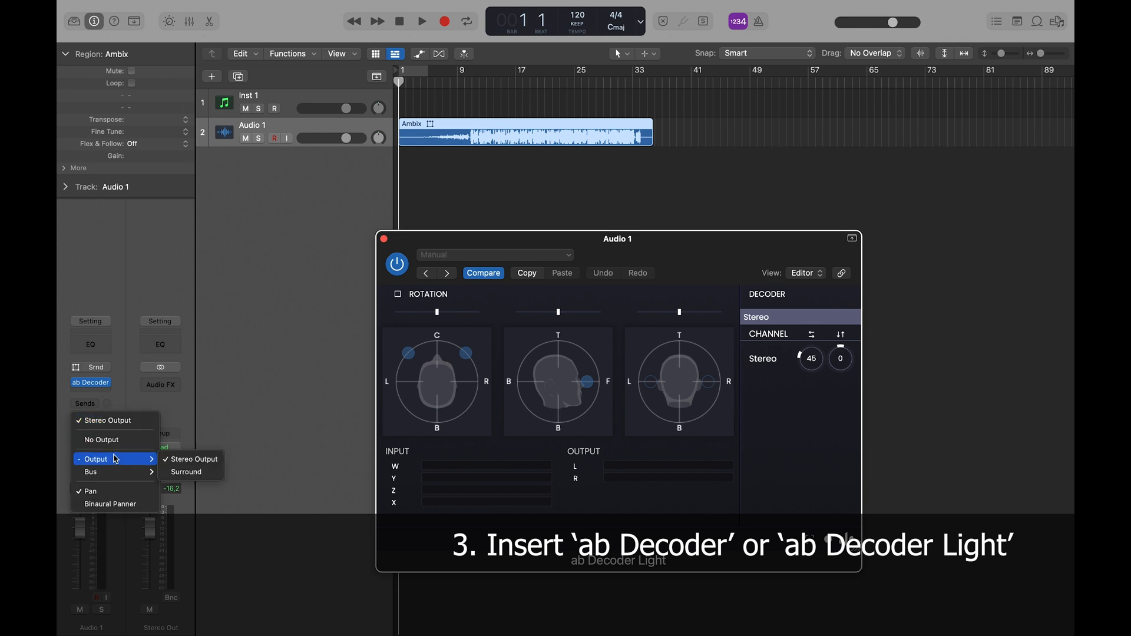
mouse_move(193, 459)
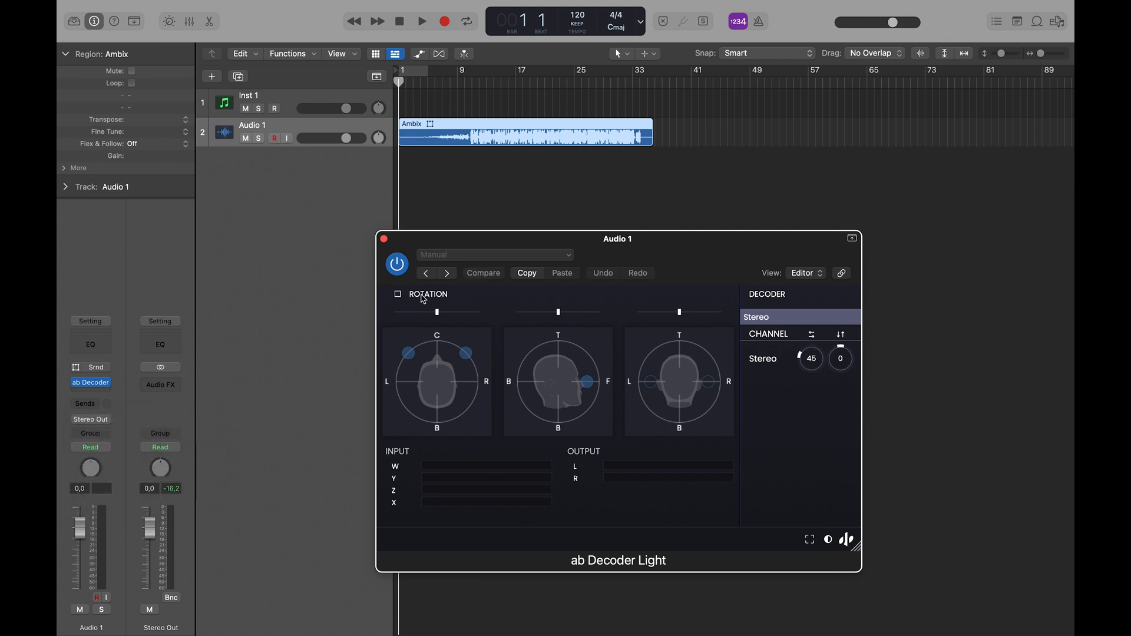
click(422, 20)
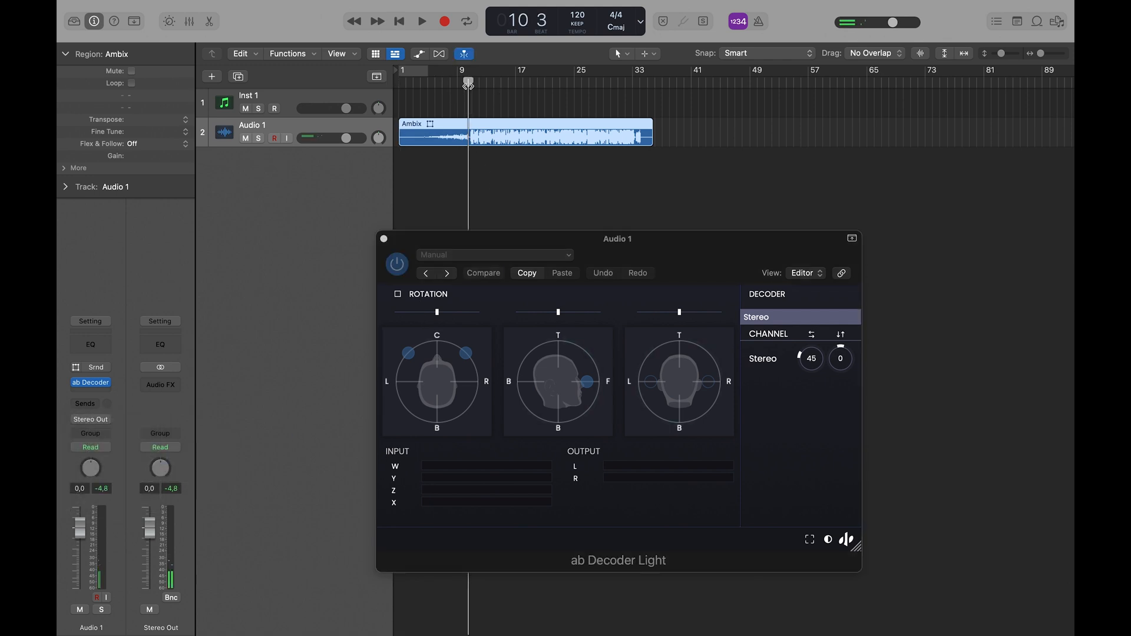